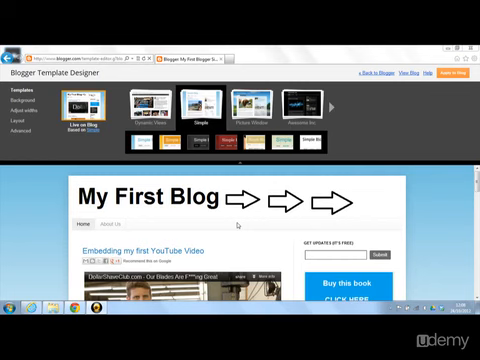
pyautogui.moveTo(234, 221)
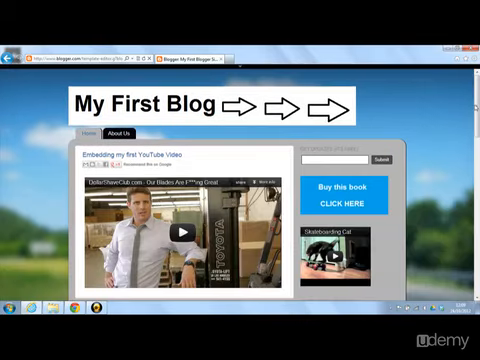
# Scroll down the full-size My First Blog preview to view the lower posts
pyautogui.scroll(-3)
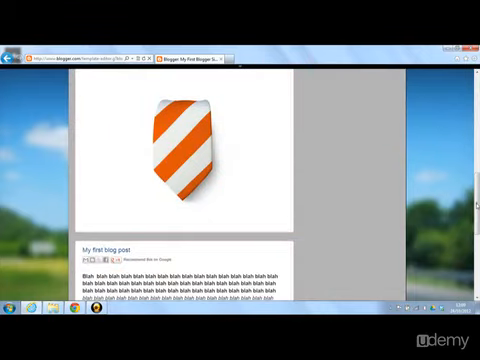
pyautogui.scroll(-3)
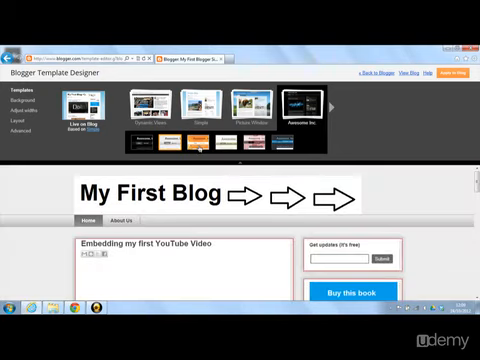
# Switch the preview to another Awesome Inc. colour variation with beige tones and serif headings
pyautogui.click(202, 140)
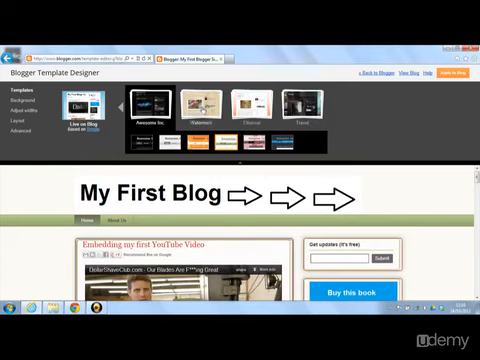
# Show the Ethereal template's variations, including the orange swirl design
pyautogui.click(195, 105)
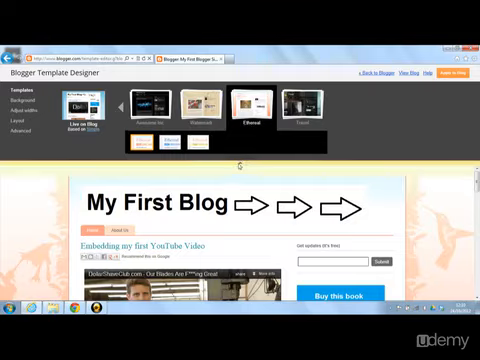
pyautogui.scroll(-3)
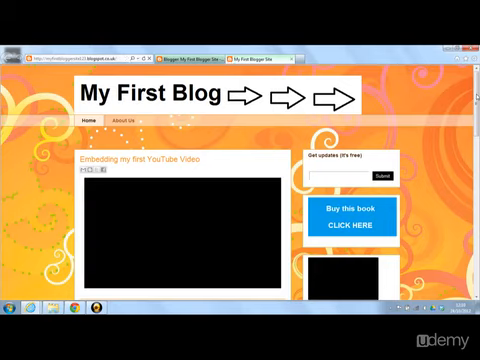
# Scroll the live blog down to the striped tie image and 'My first blog post'
pyautogui.scroll(-3)
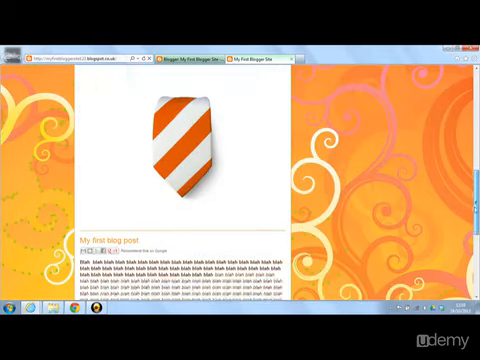
pyautogui.scroll(-3)
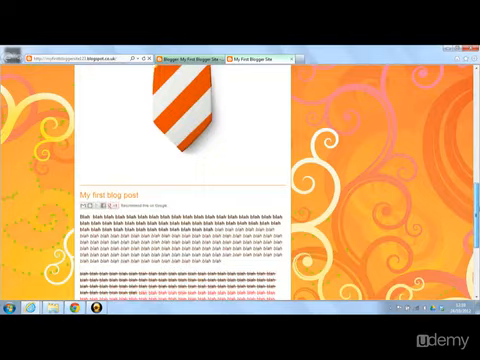